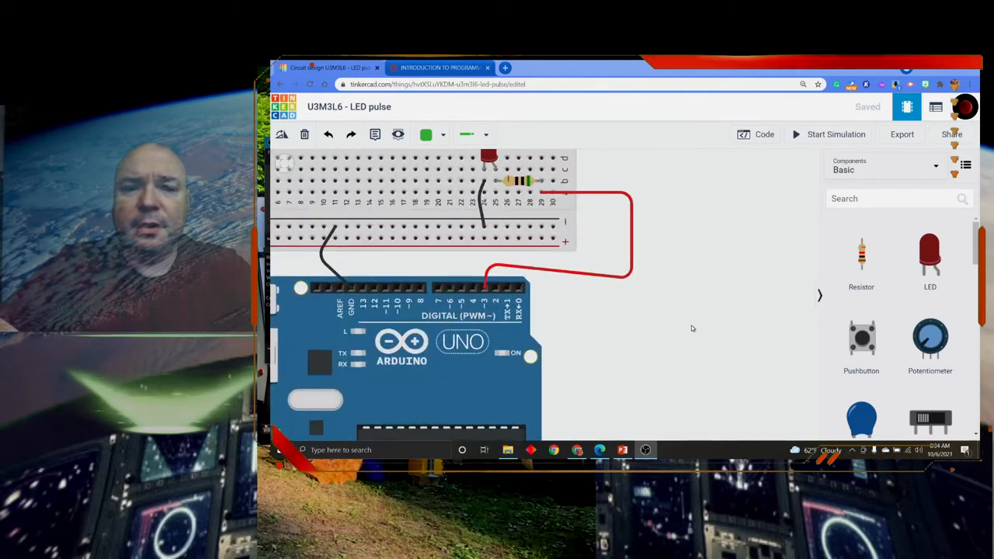
{"action": "mouse_move", "coordinate": [603, 316]}
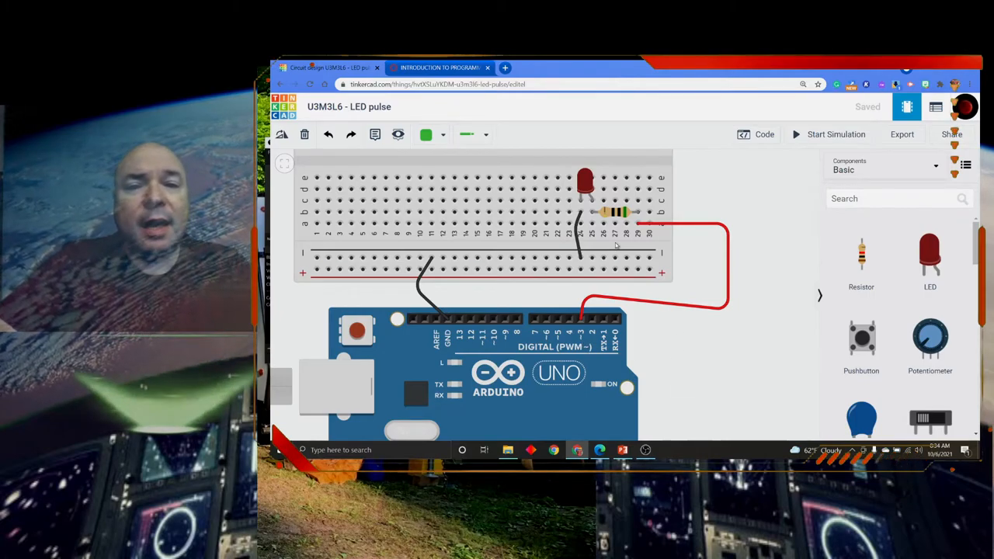
Select the resistor on the breadboard to show its properties panel.
{"action": "left_click", "coordinate": [613, 212]}
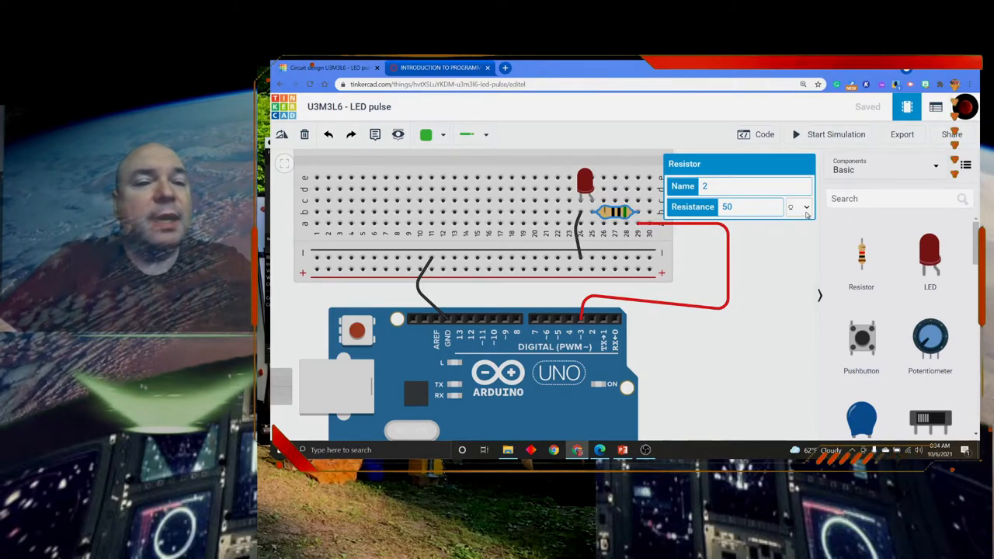
Change the resistor's resistance unit and start the simulation.
{"action": "left_click", "coordinate": [805, 207]}
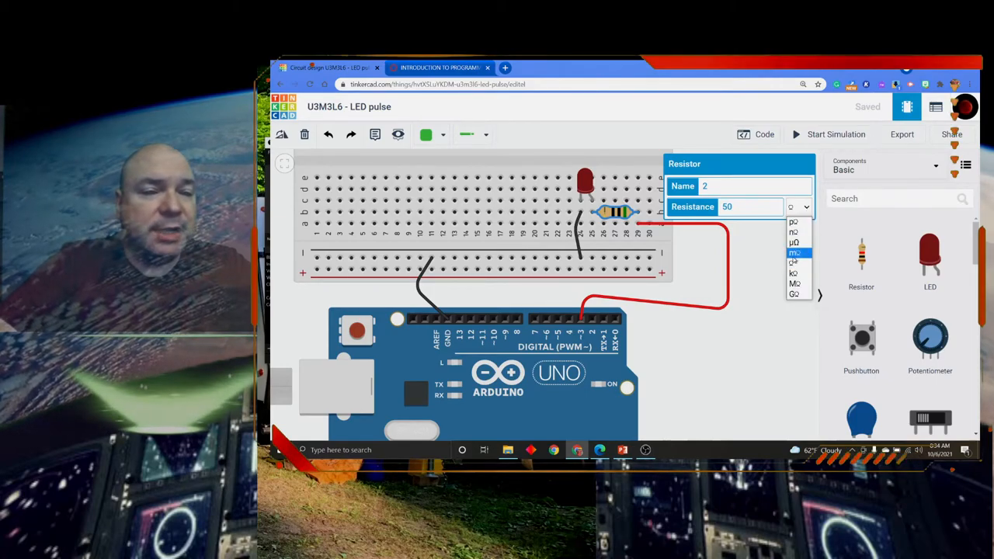
{"action": "left_click", "coordinate": [802, 207]}
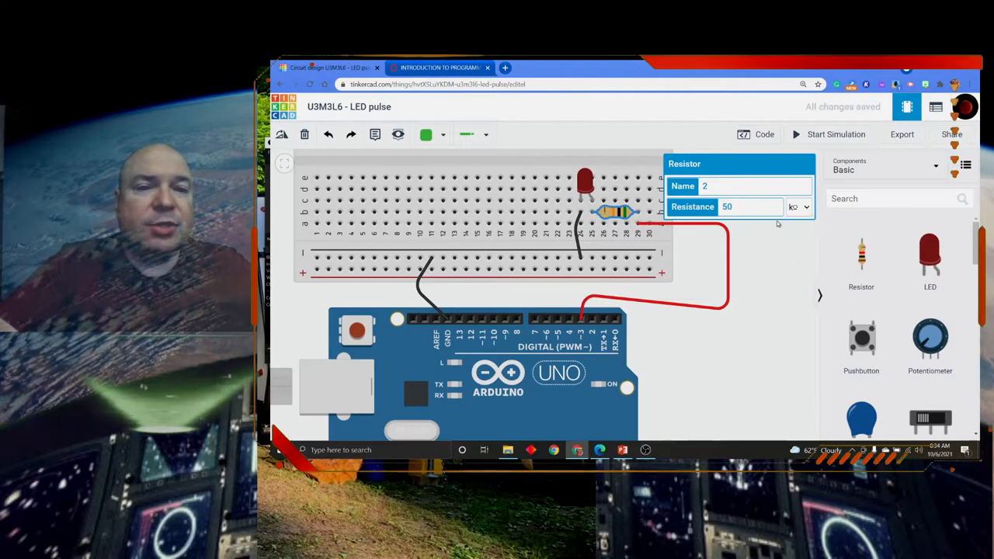
{"action": "left_click", "coordinate": [835, 134]}
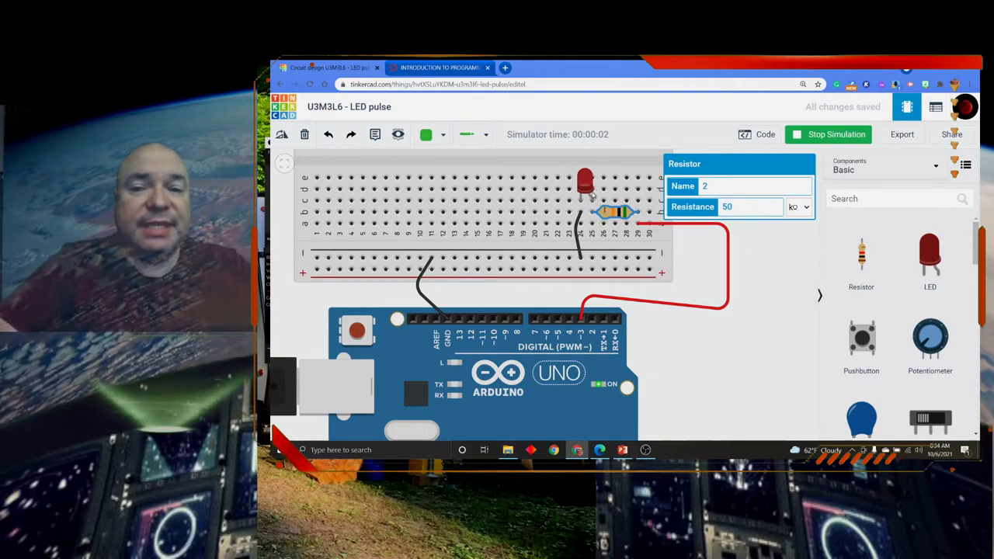
Enter 86 as the resistance and close the resistor panel.
{"action": "left_click", "coordinate": [798, 207]}
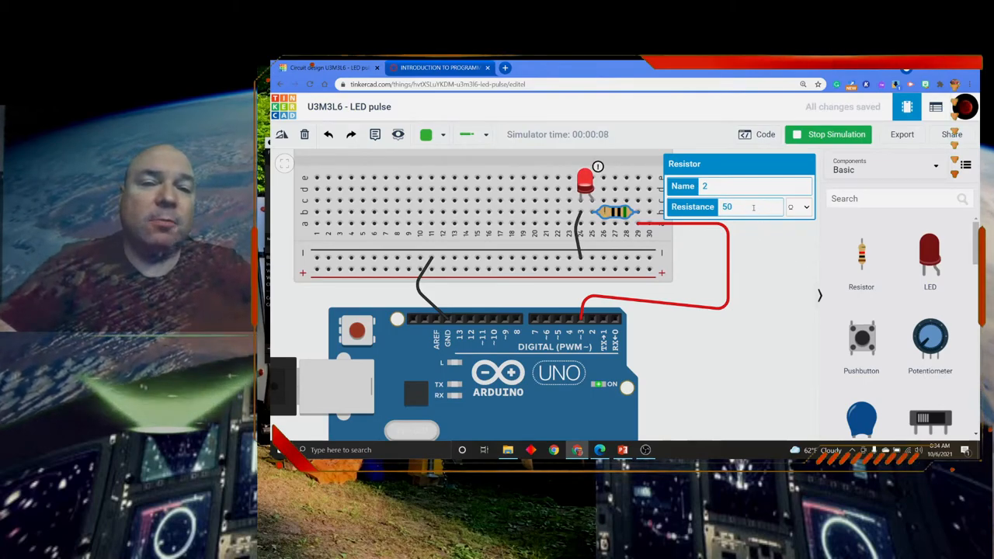
{"action": "type", "text": "8"}
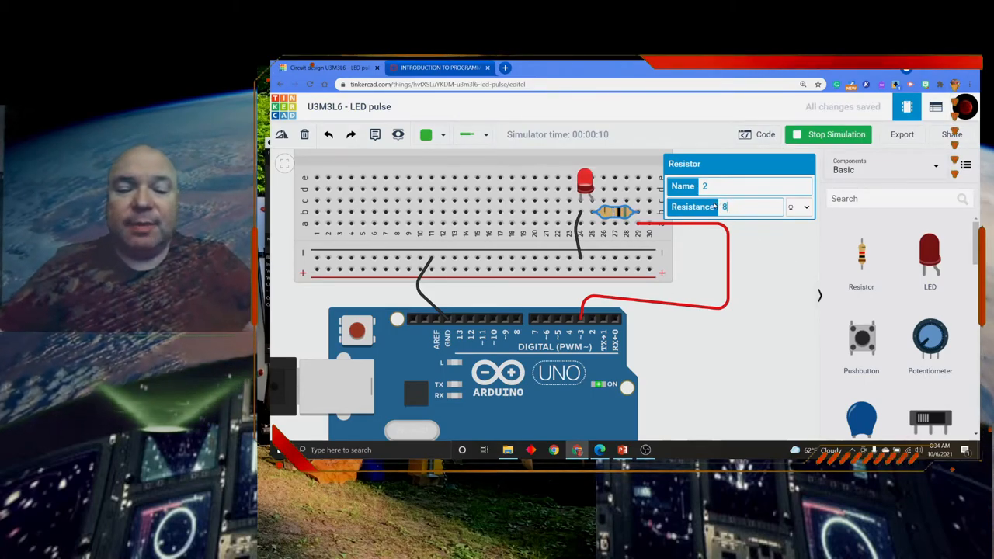
{"action": "type", "text": "6"}
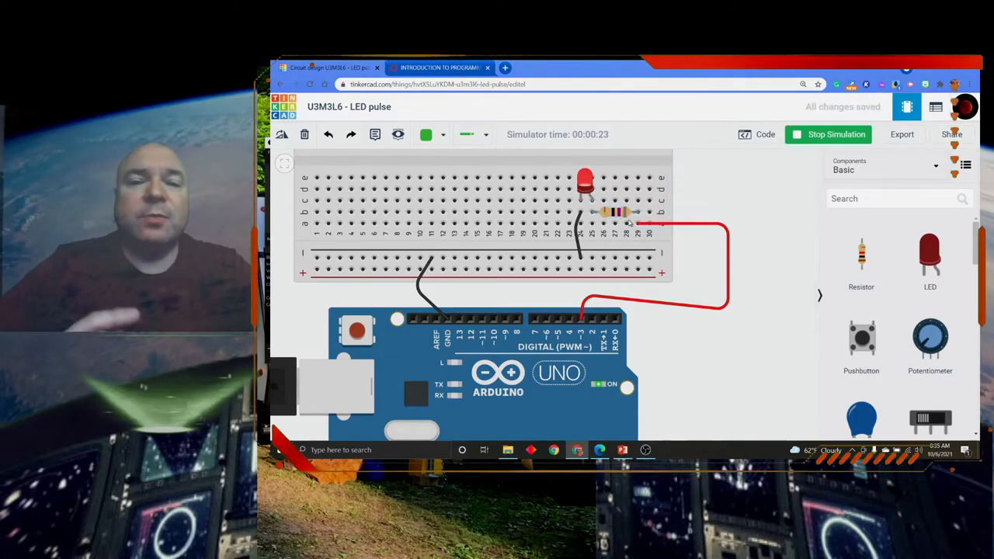
{"action": "left_click", "coordinate": [613, 212]}
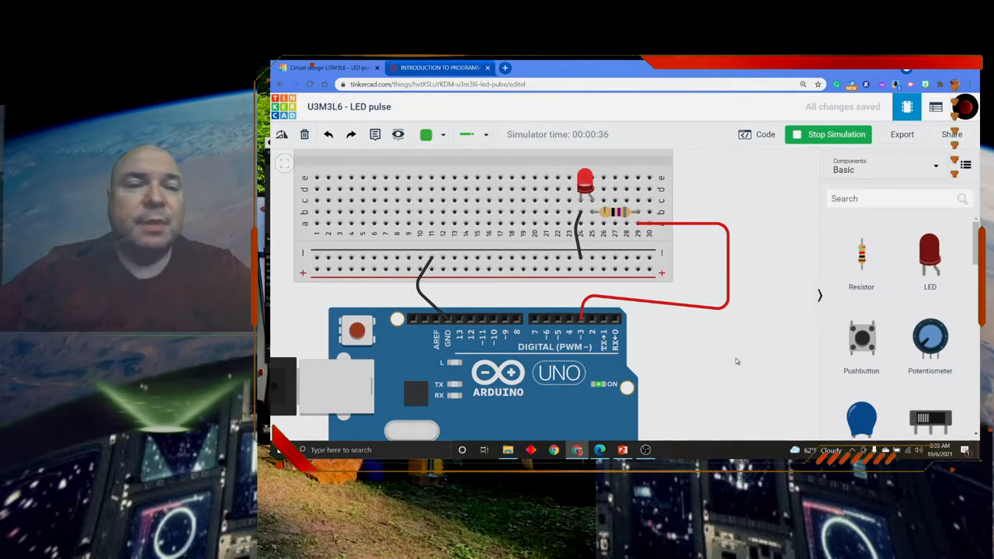
{"action": "mouse_move", "coordinate": [764, 135]}
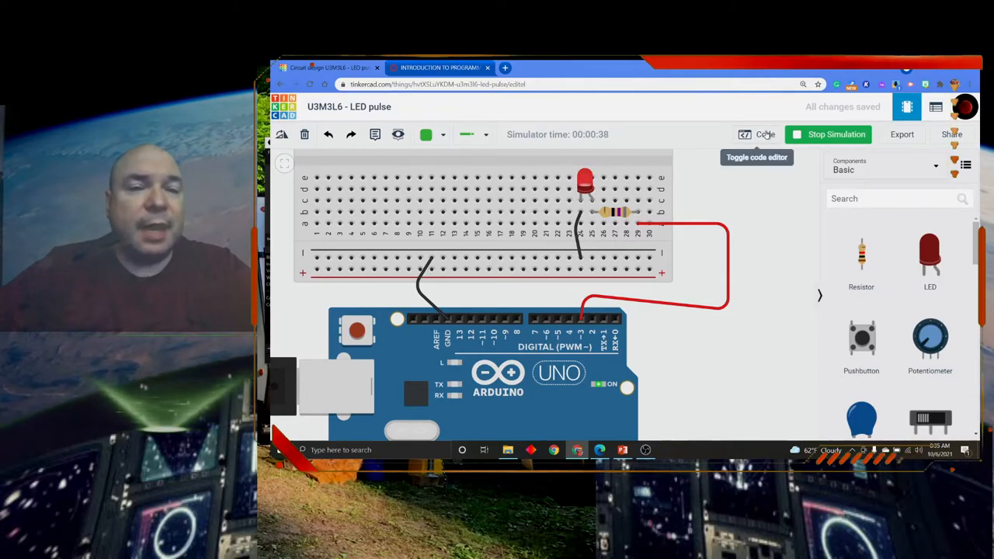
Open the code editor and scroll through the pulse sketch's setup() and loop().
{"action": "left_click", "coordinate": [765, 134]}
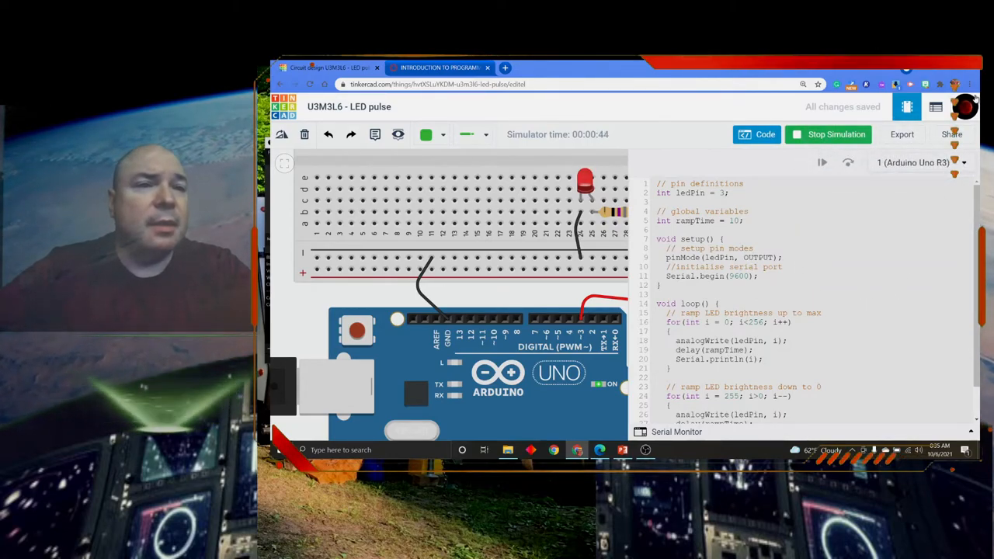
{"action": "left_click", "coordinate": [955, 83]}
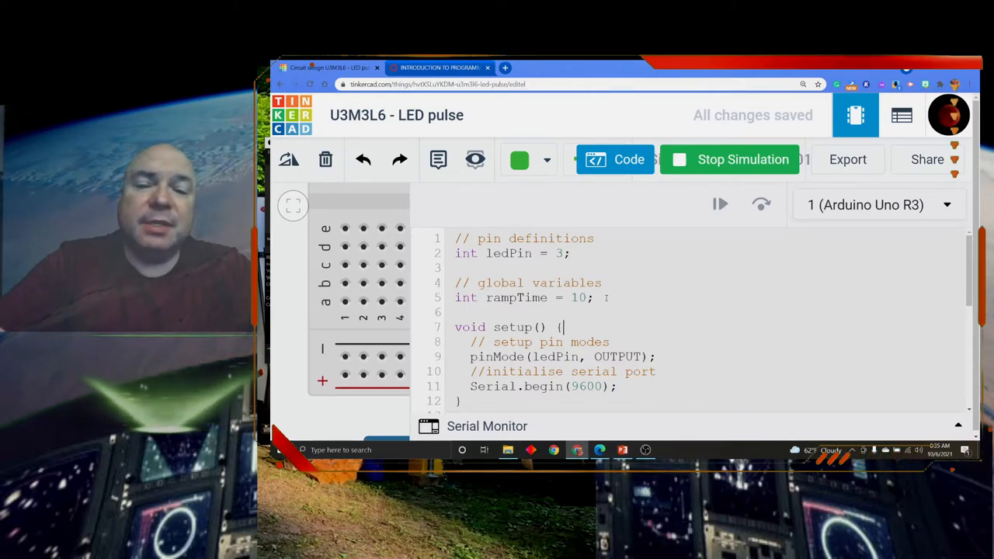
{"action": "scroll", "scroll_direction": "down", "scroll_amount": 3}
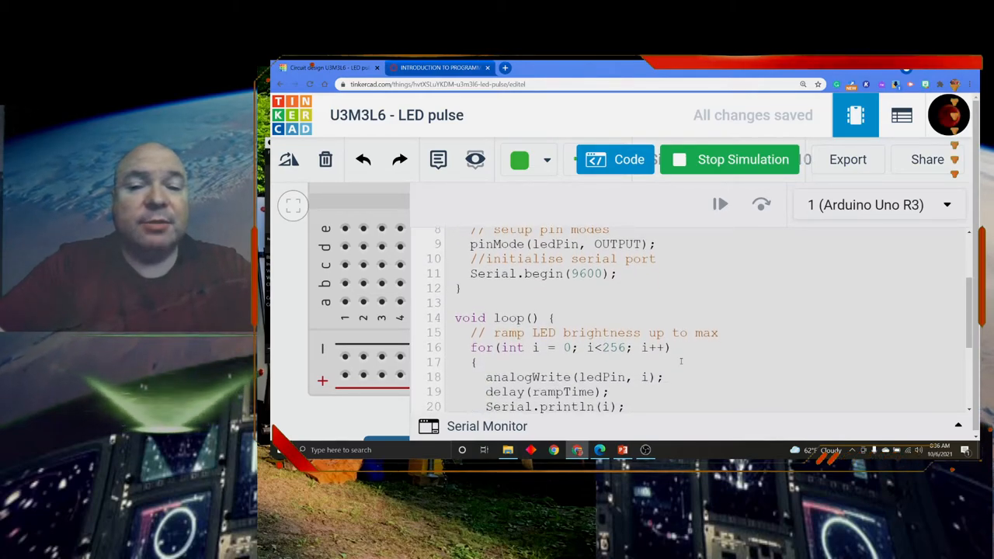
{"action": "scroll", "scroll_direction": "down", "scroll_amount": 3}
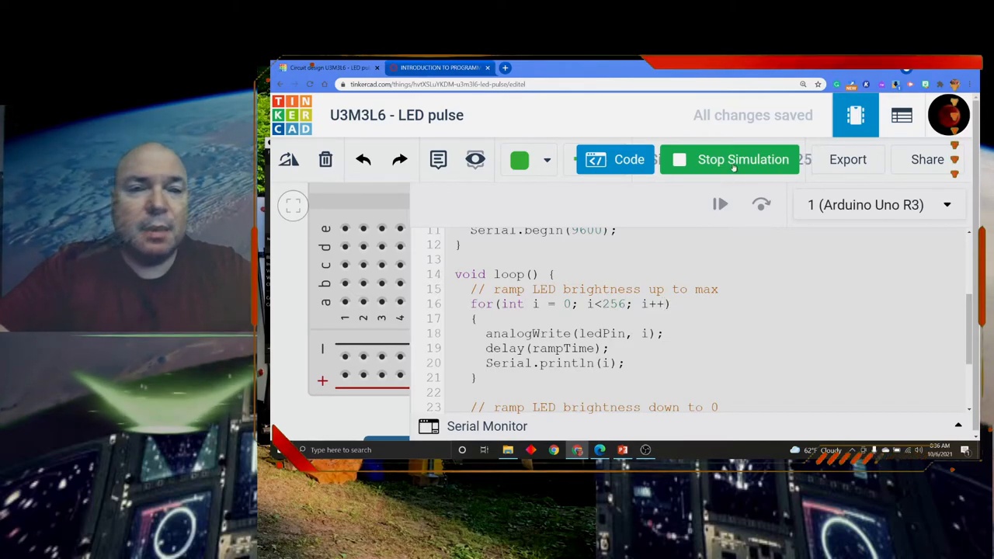
Stop the simulation, dismiss the compile errors from line 16's extra semicolon, and restart.
{"action": "left_click", "coordinate": [728, 159]}
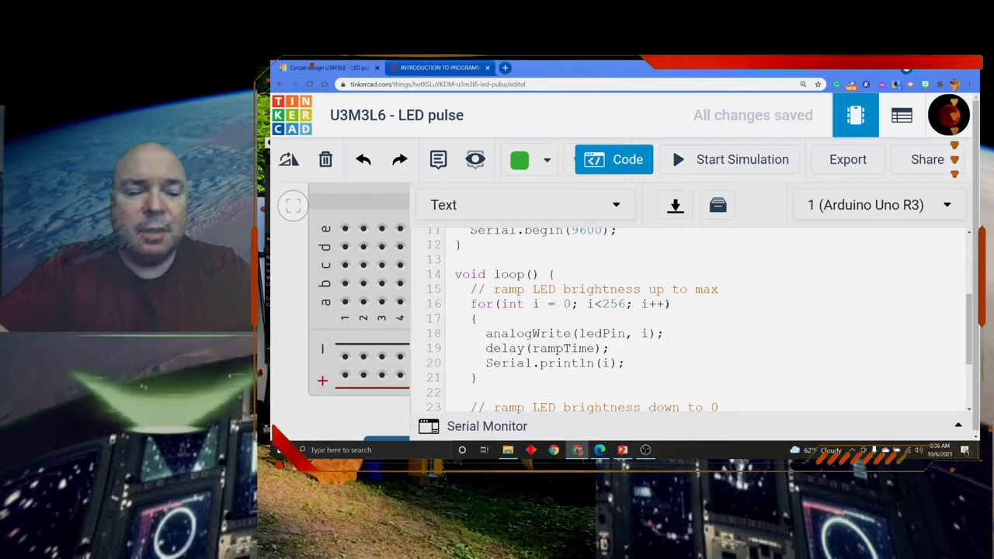
{"action": "left_click", "coordinate": [742, 159]}
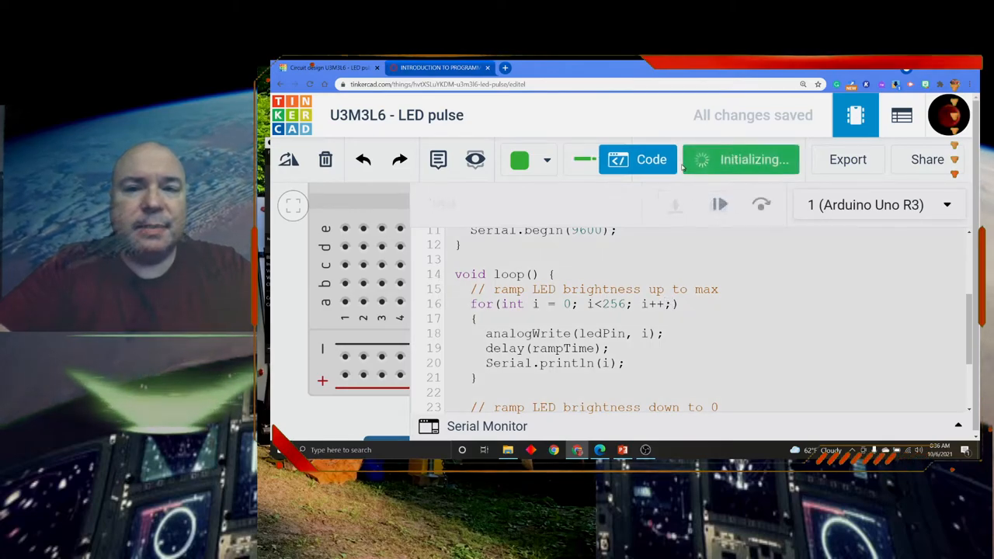
{"action": "left_click", "coordinate": [740, 160]}
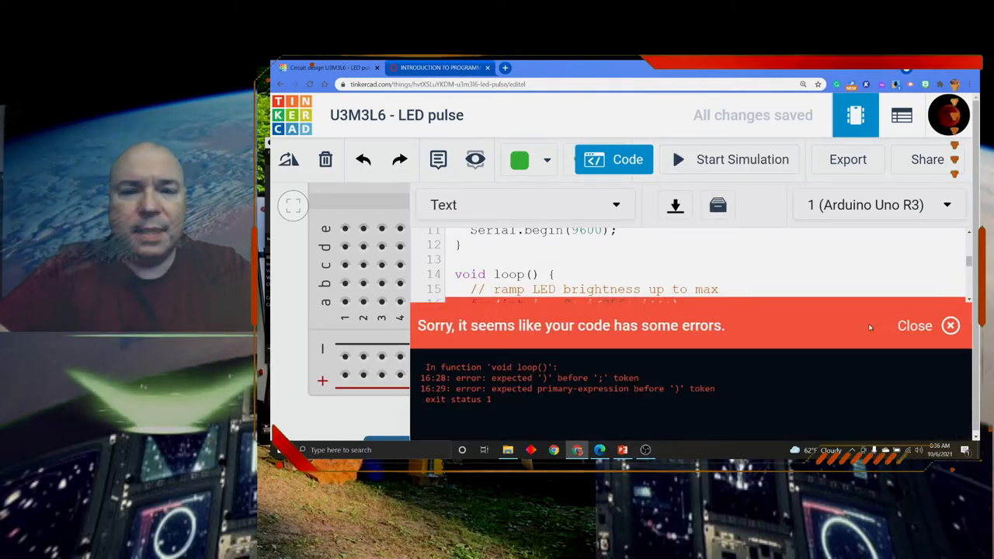
{"action": "left_click", "coordinate": [914, 326]}
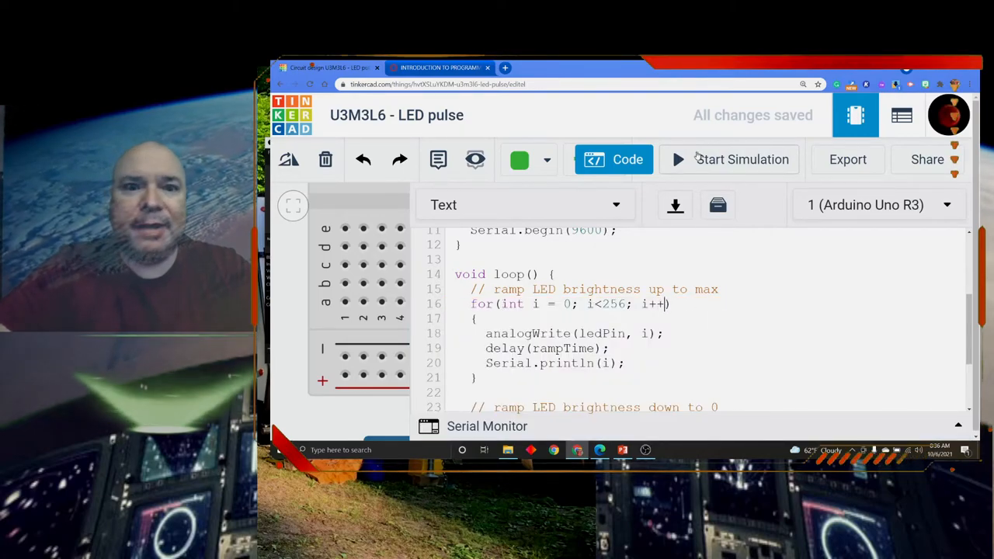
{"action": "left_click", "coordinate": [728, 160]}
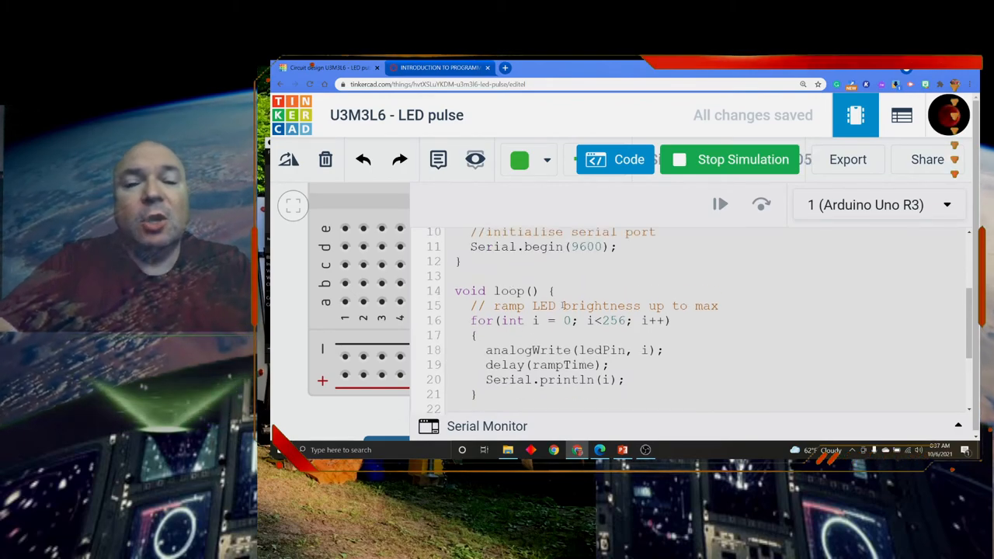
Scroll the code while the LED pulses, then stop the simulation.
{"action": "scroll", "scroll_direction": "down", "scroll_amount": 3}
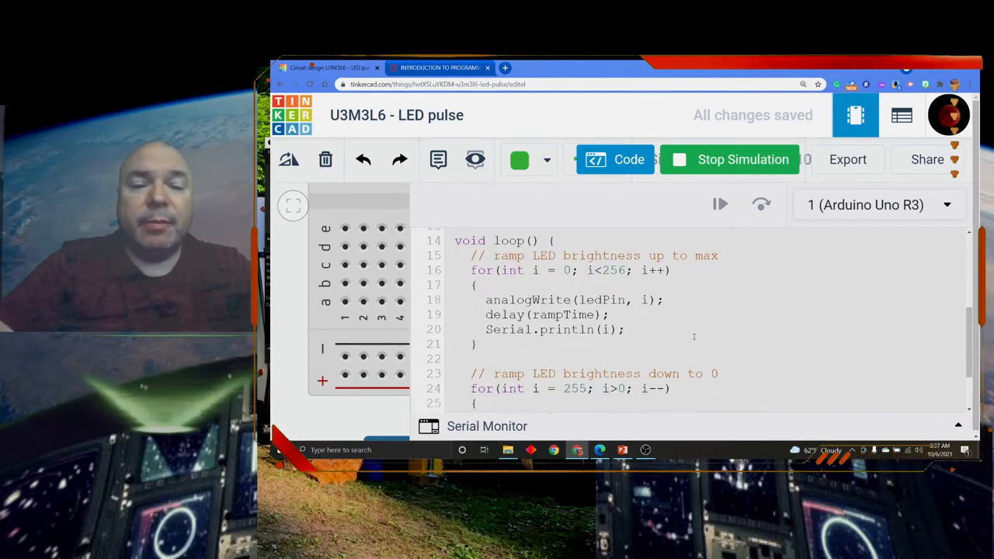
{"action": "scroll", "scroll_direction": "down", "scroll_amount": 3}
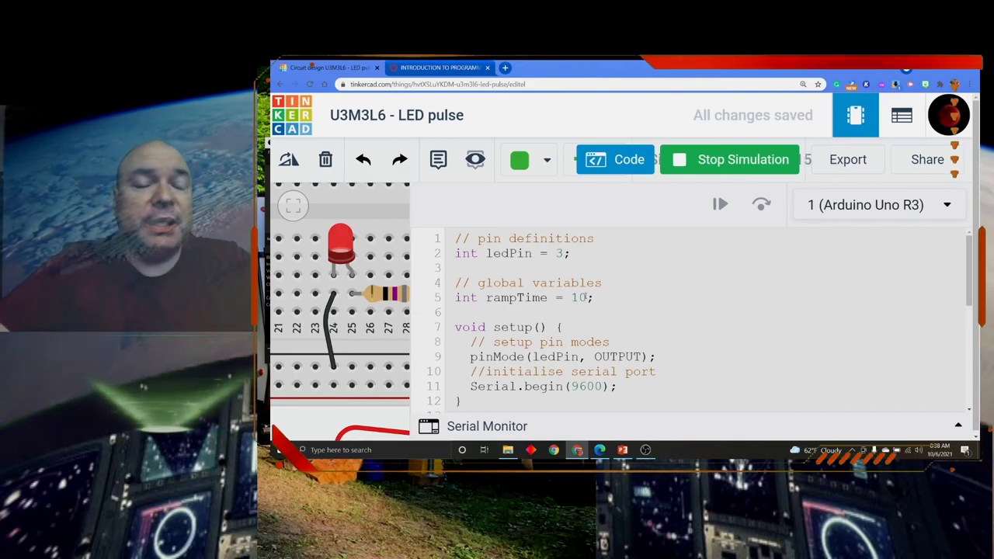
{"action": "left_click", "coordinate": [728, 159]}
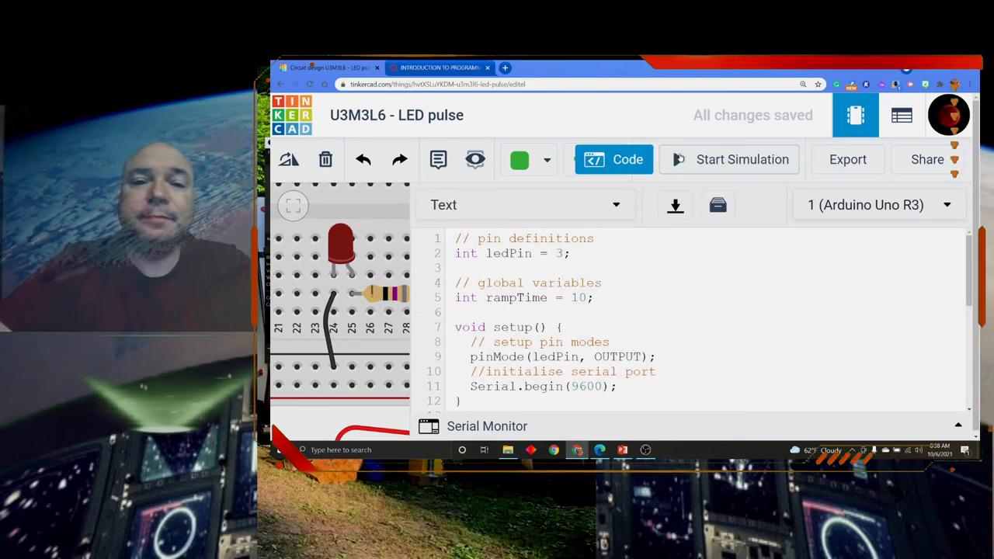